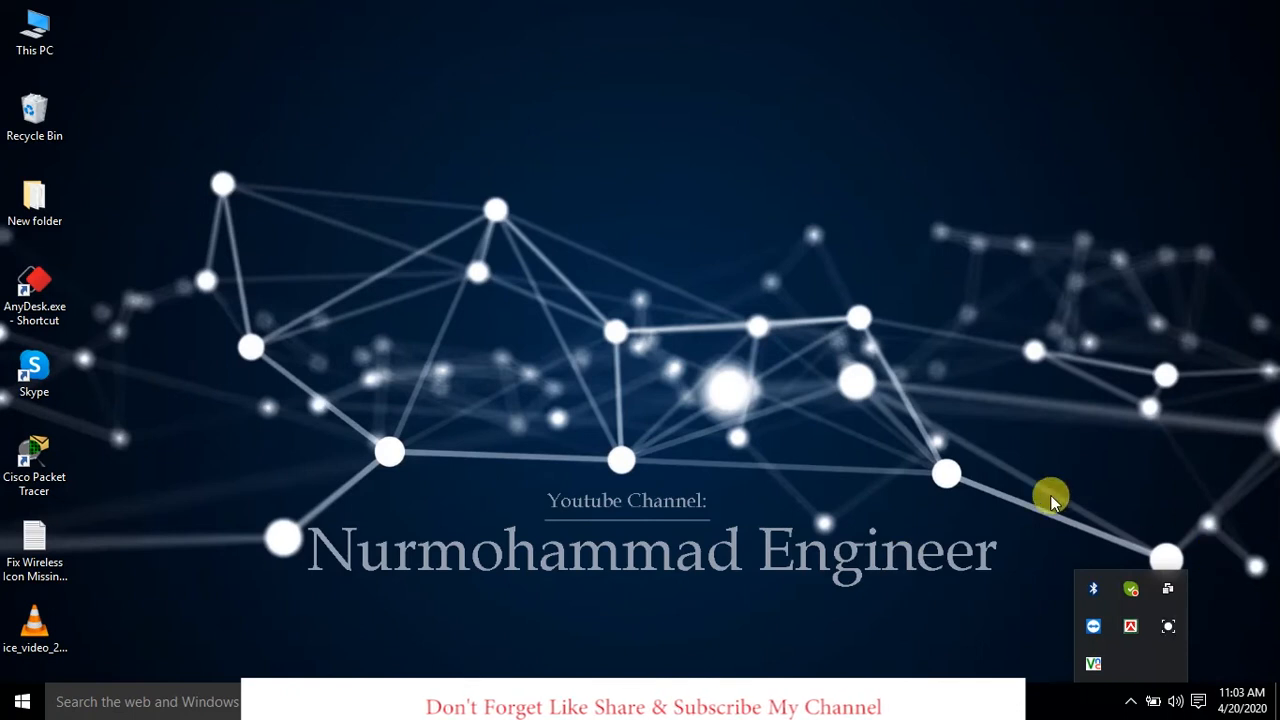
# Dismiss the hidden notification icons flyout to return to the plain desktop
pyautogui.click(1208, 700)
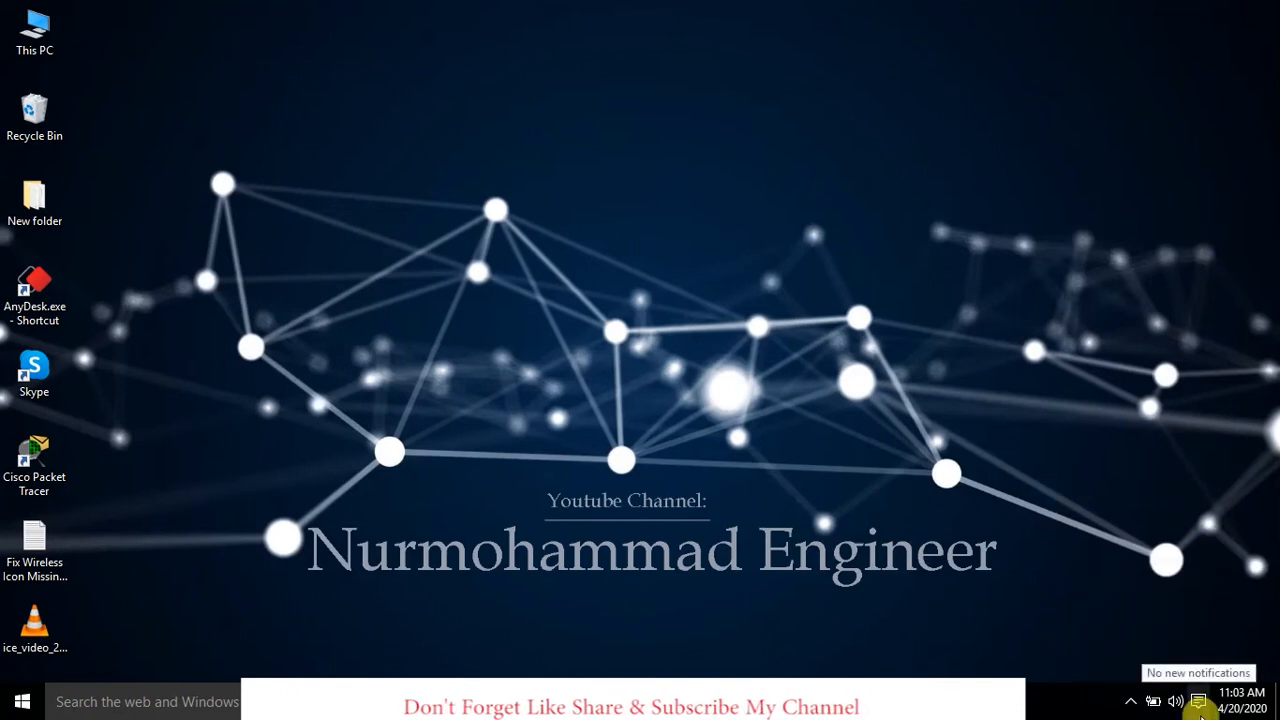
pyautogui.moveTo(1046, 520)
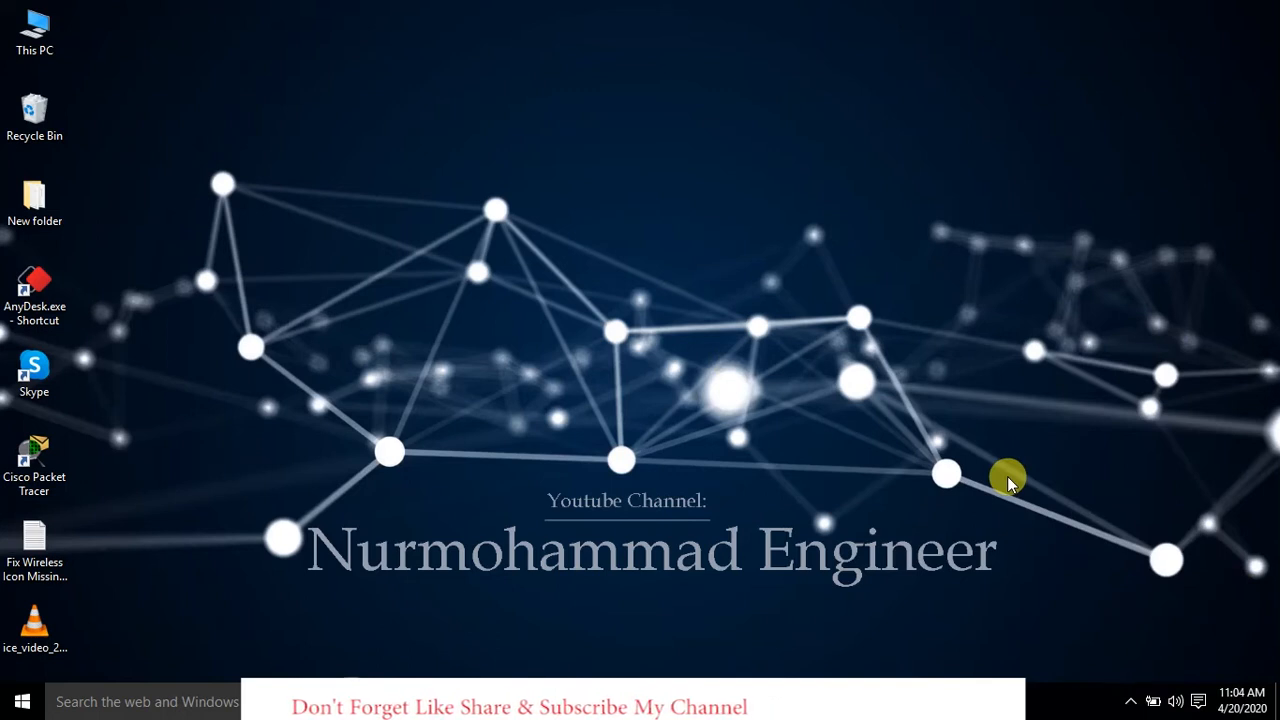
pyautogui.moveTo(1072, 368)
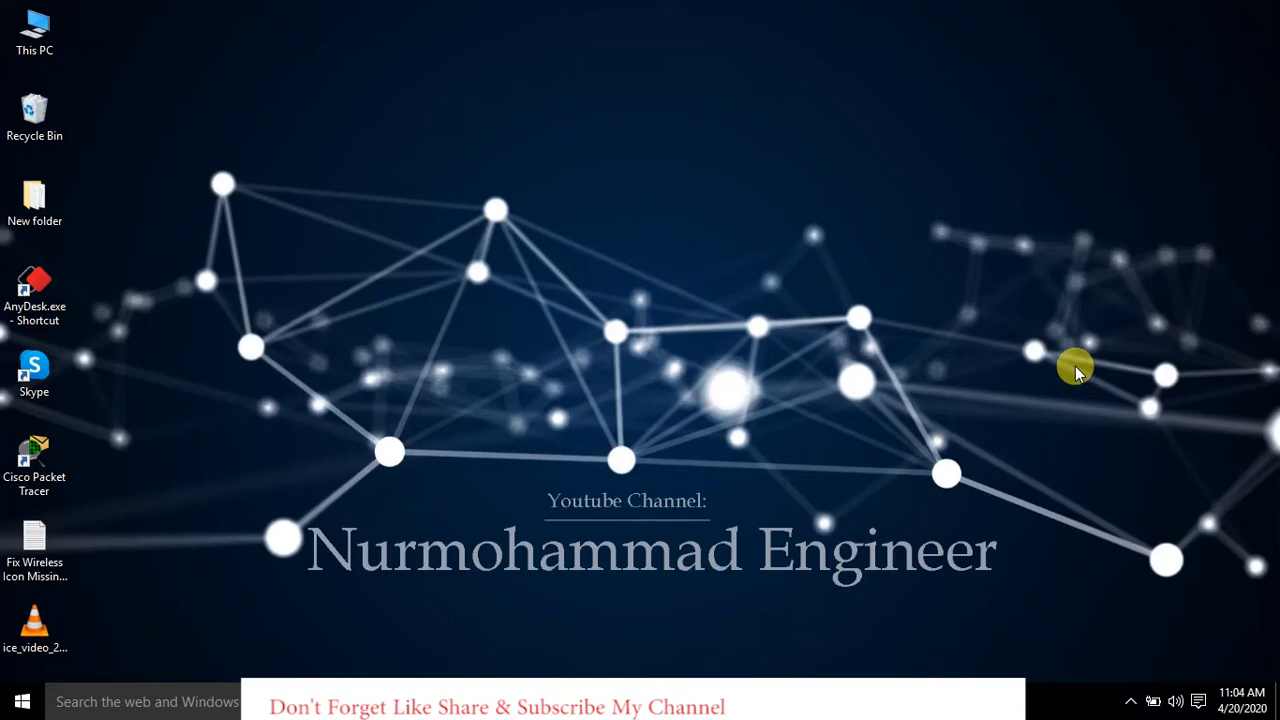
# Launch the Settings app from the Start menu
pyautogui.click(20, 700)
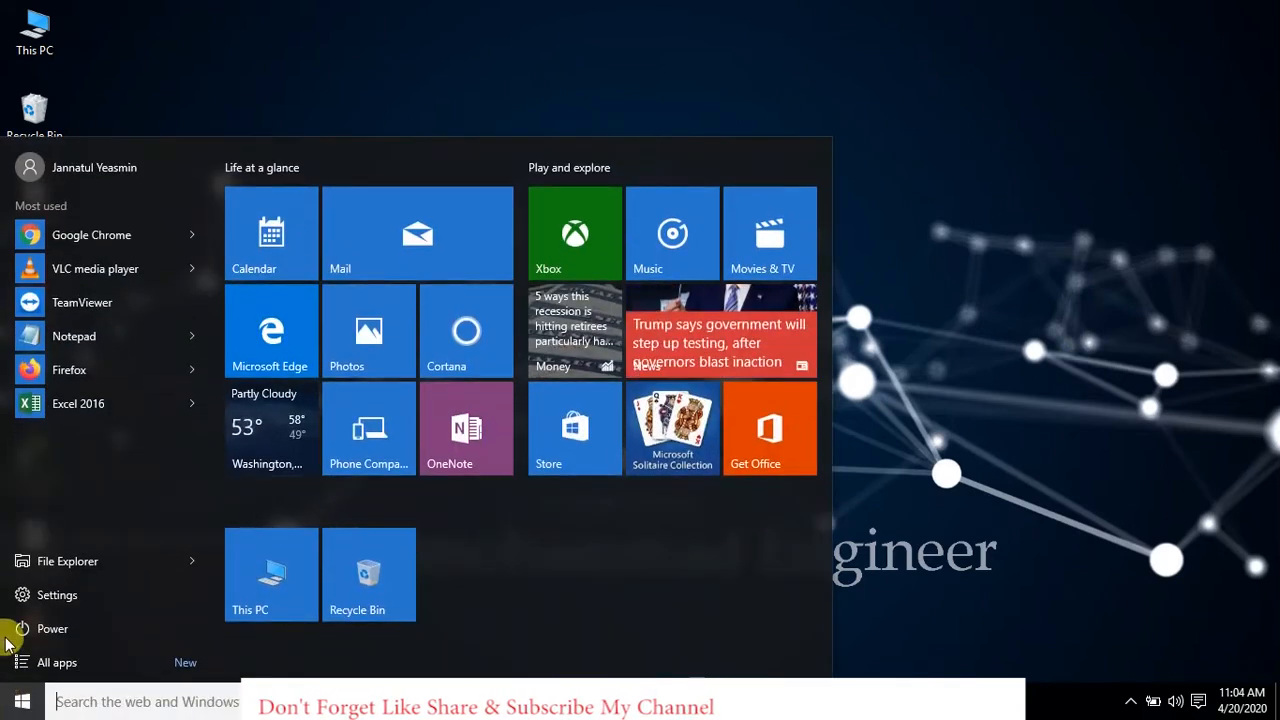
pyautogui.click(56, 594)
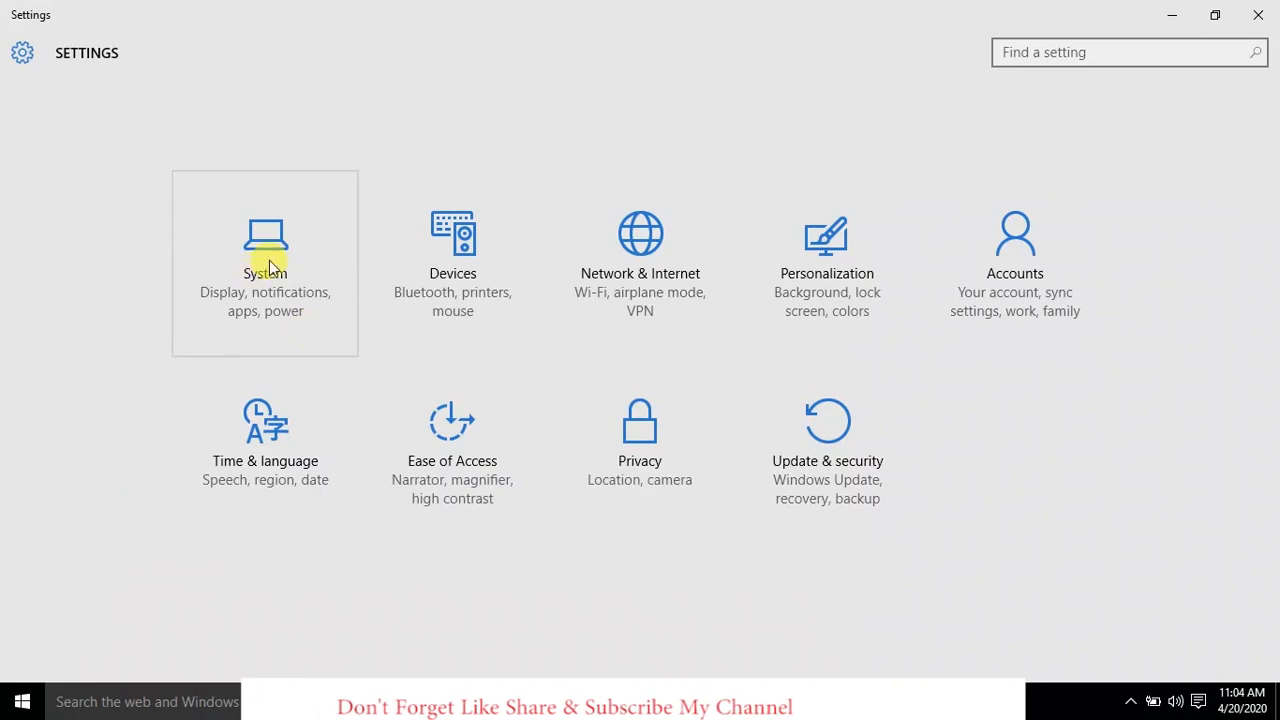
# Go to System > Notifications & actions in Settings
pyautogui.click(264, 264)
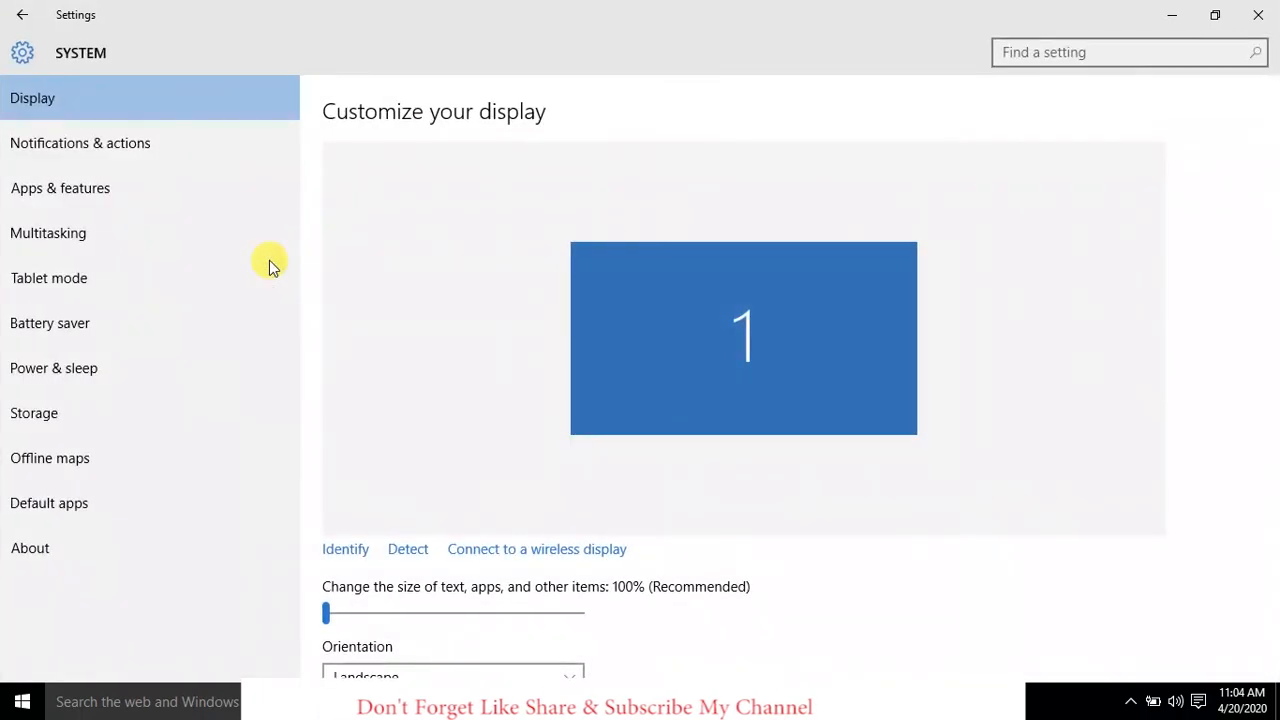
pyautogui.moveTo(48, 188)
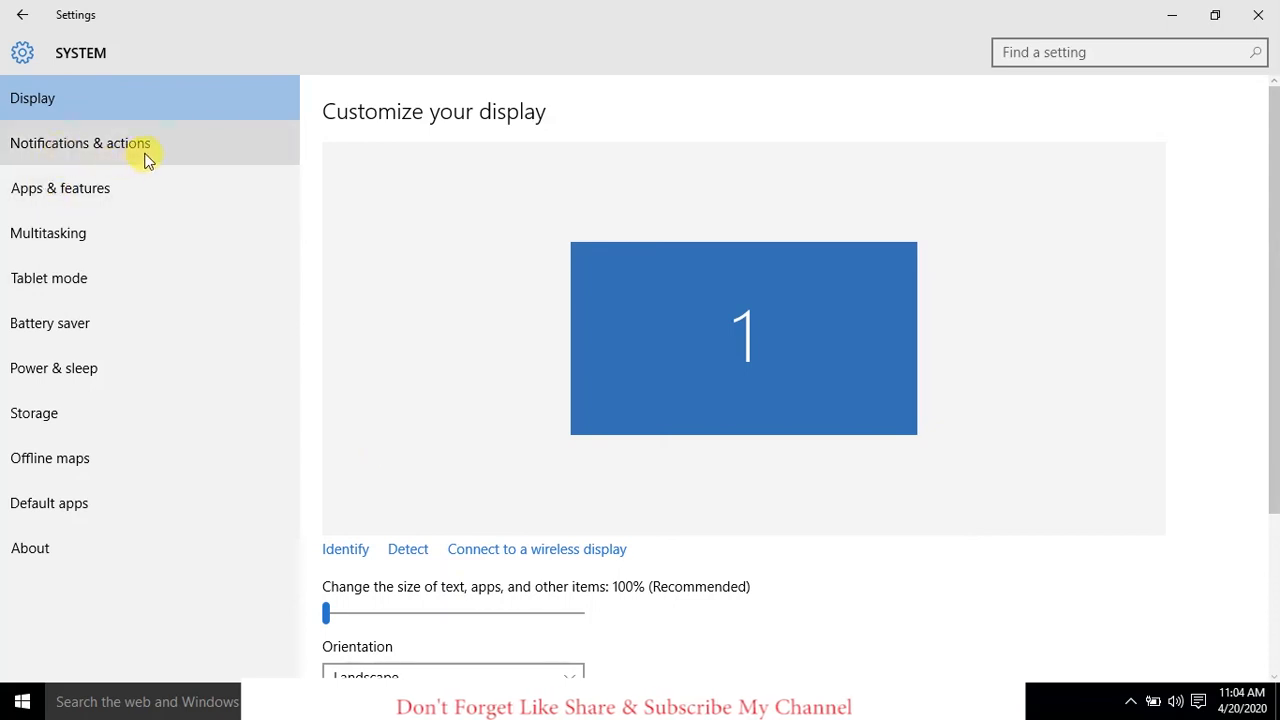
pyautogui.click(80, 144)
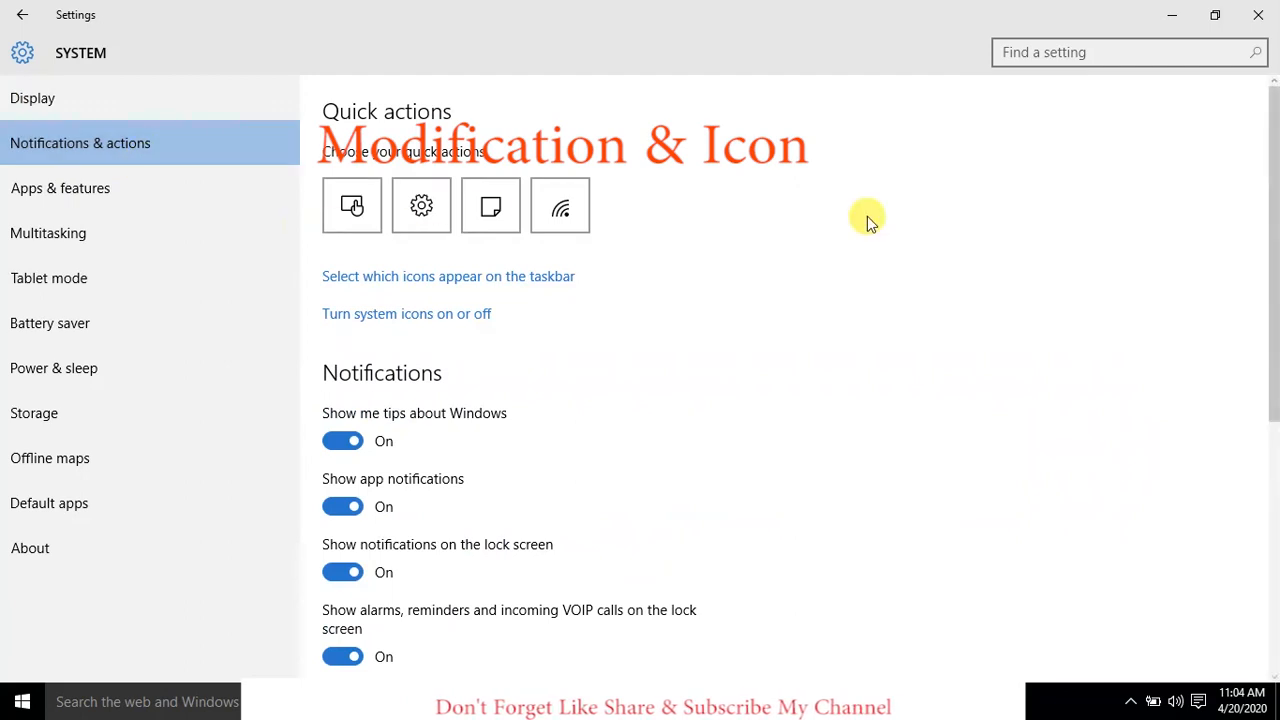
pyautogui.moveTo(412, 290)
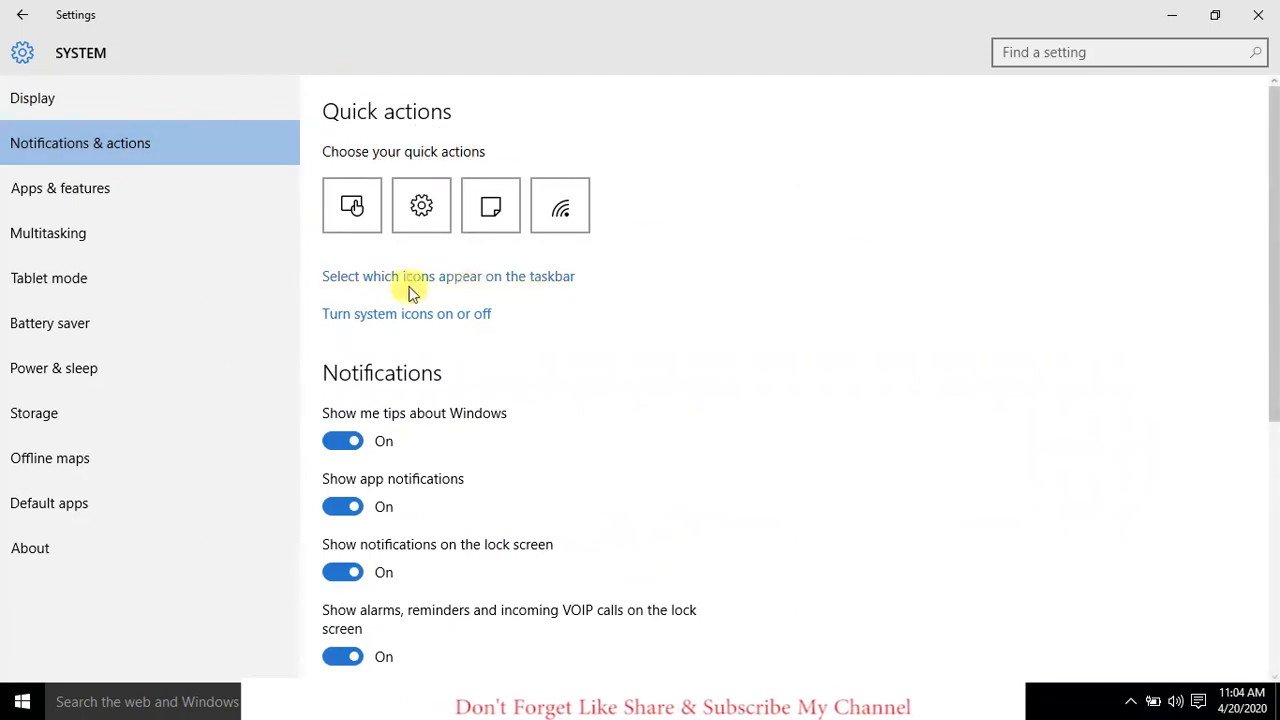
pyautogui.moveTo(370, 330)
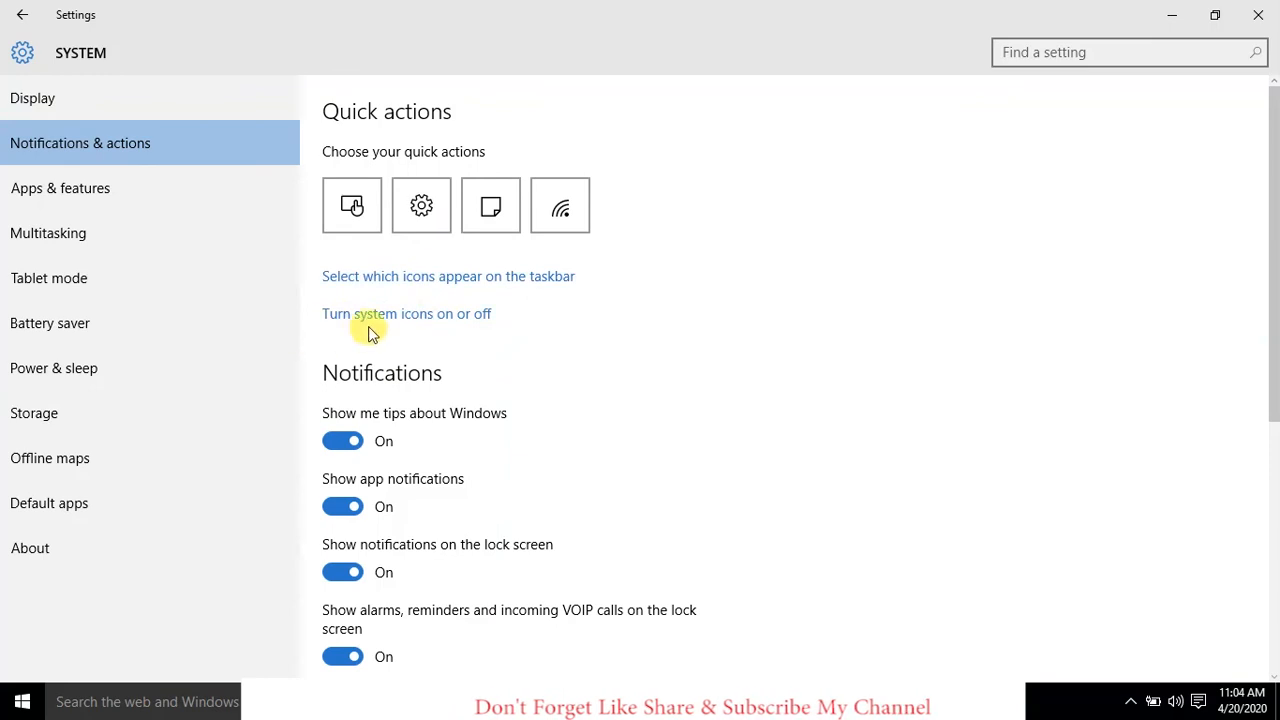
pyautogui.moveTo(478, 304)
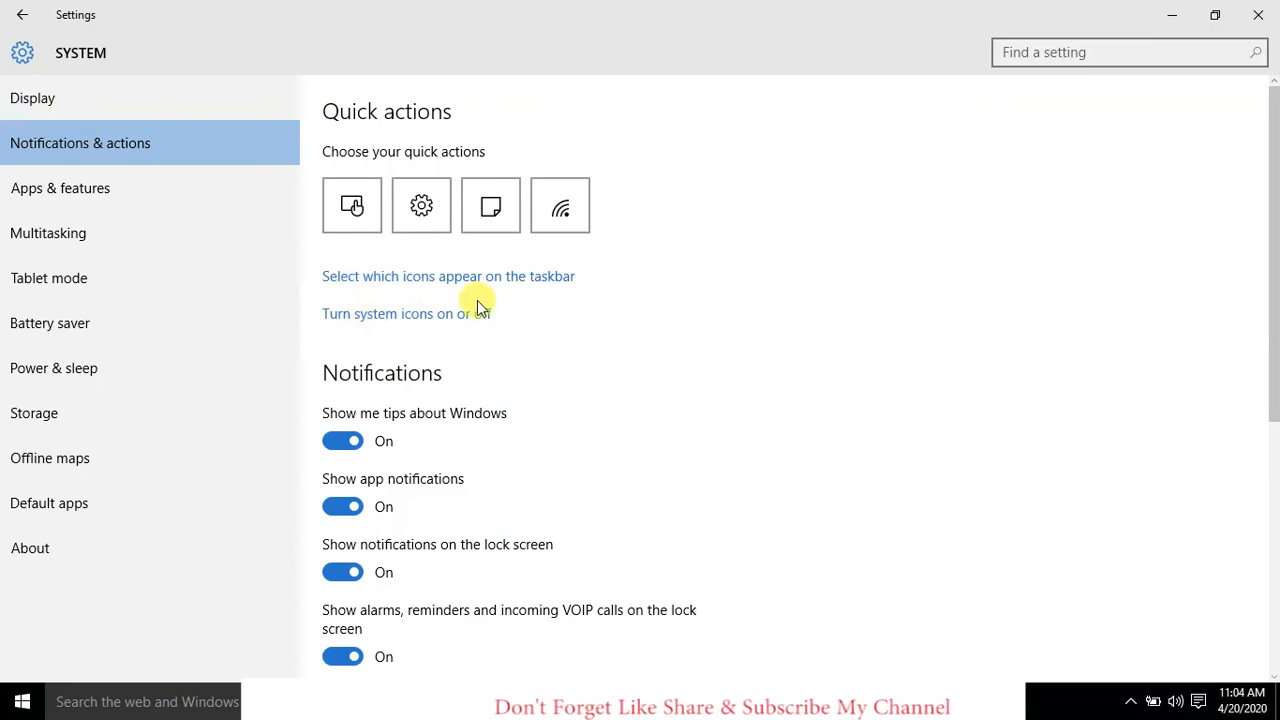
pyautogui.moveTo(428, 324)
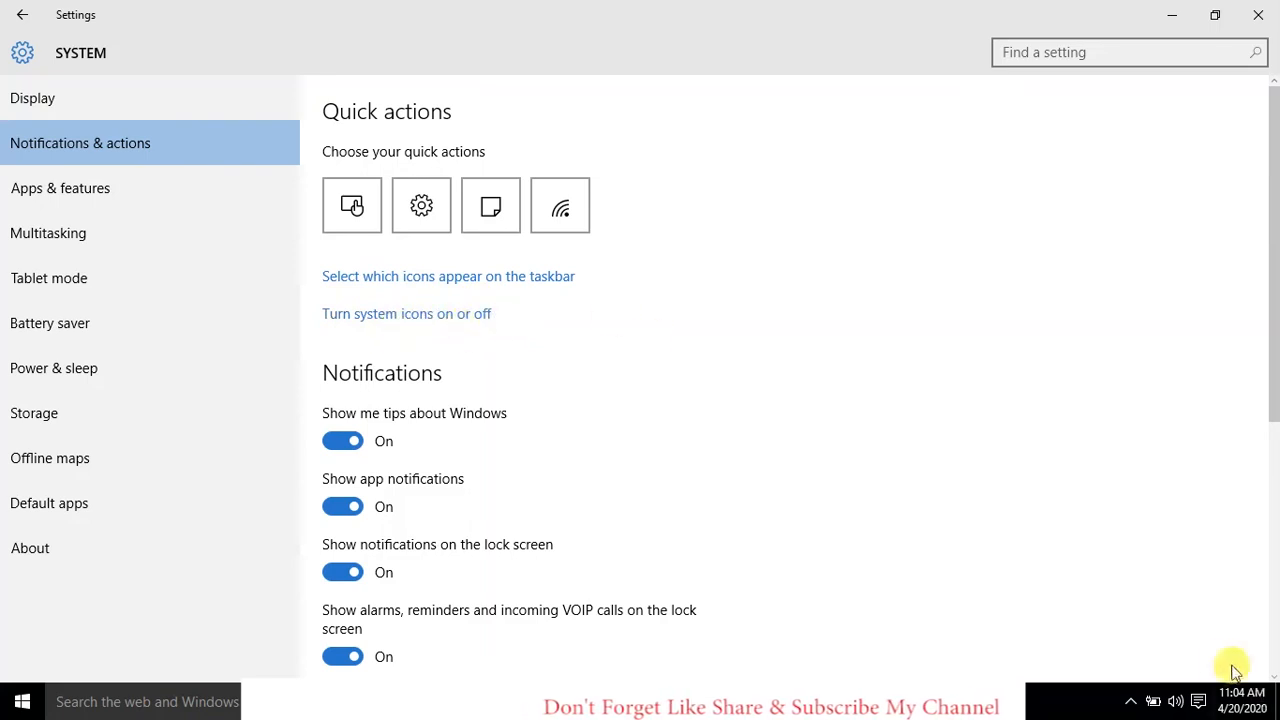
pyautogui.moveTo(350, 264)
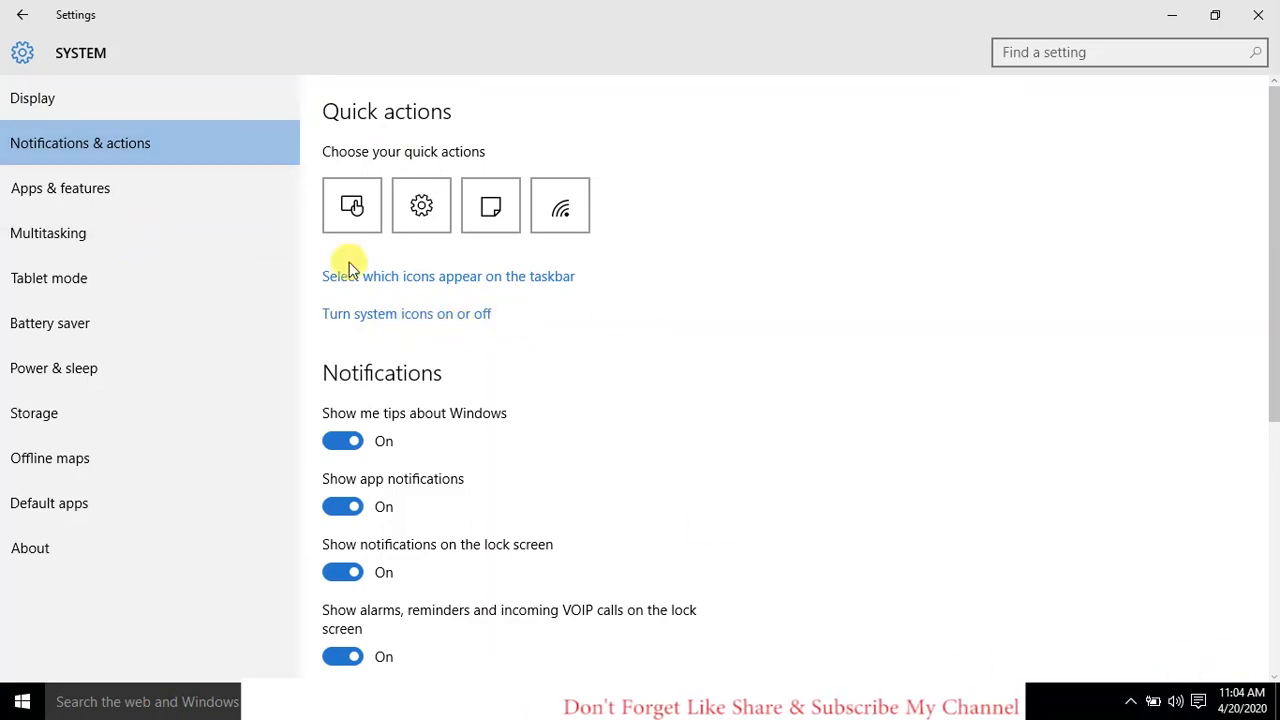
pyautogui.moveTo(444, 324)
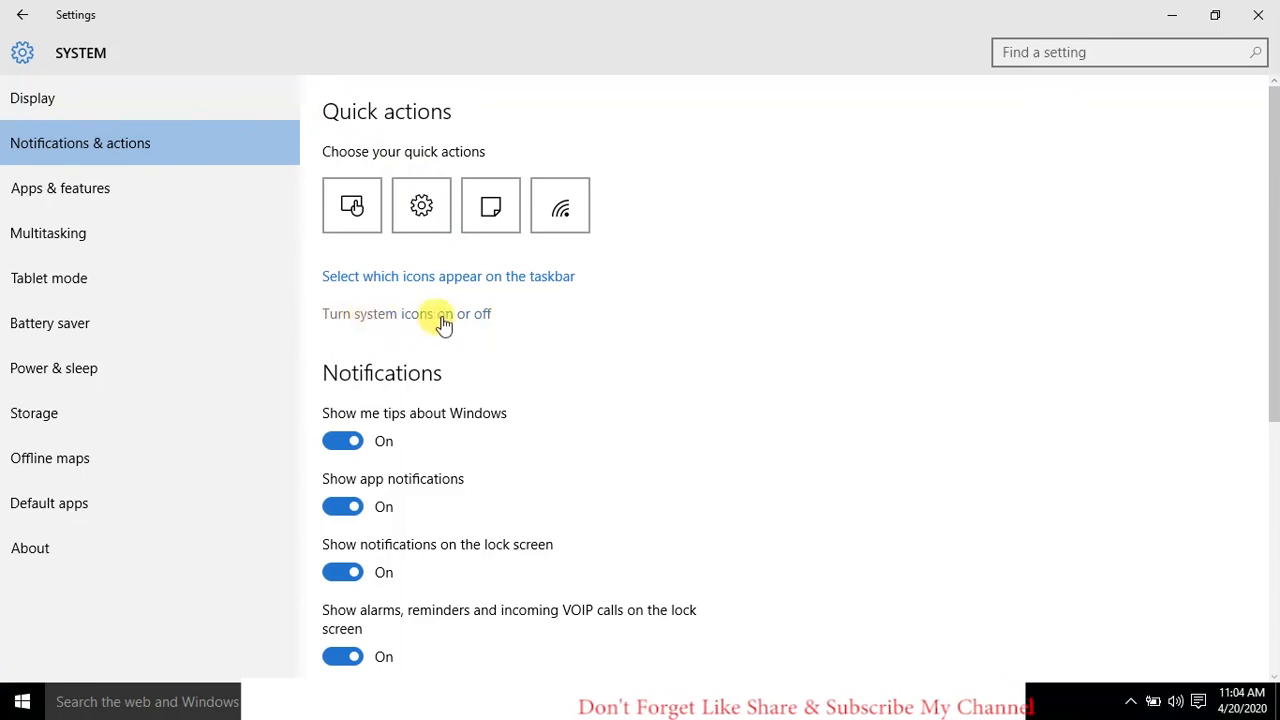
# Switch the Network system icon On in 'Turn system icons on or off'
pyautogui.click(408, 314)
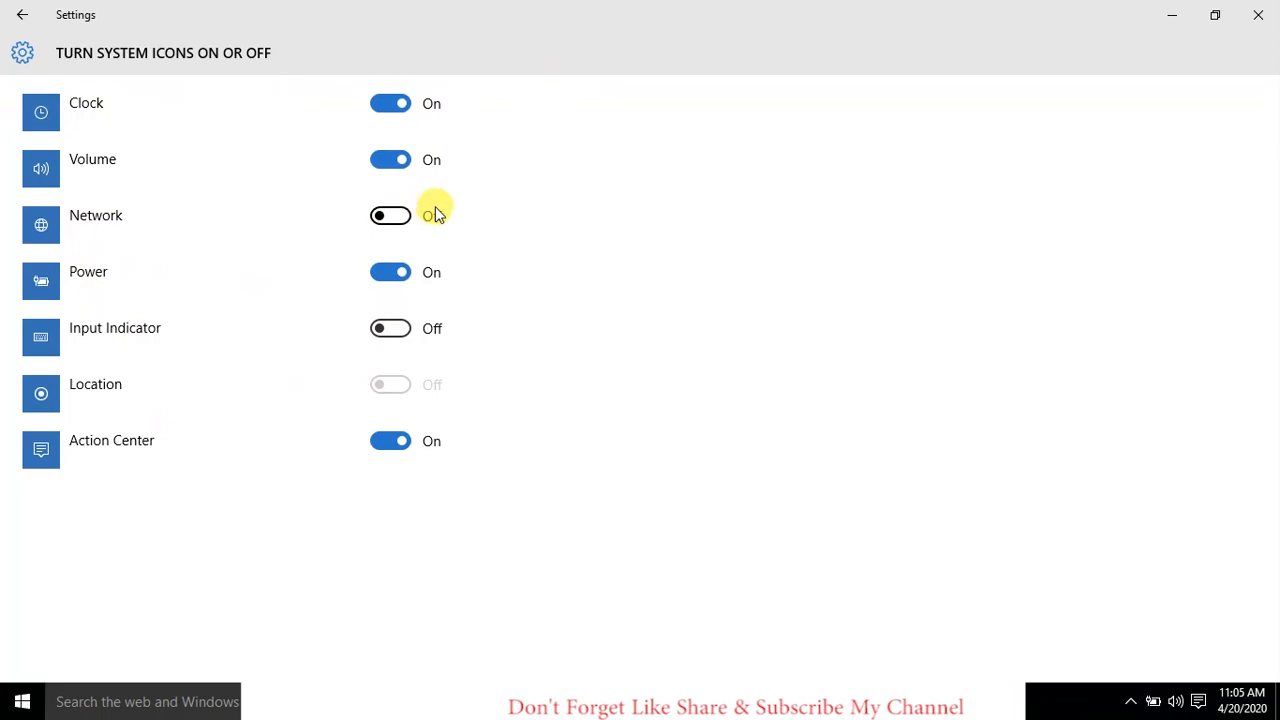
pyautogui.click(390, 216)
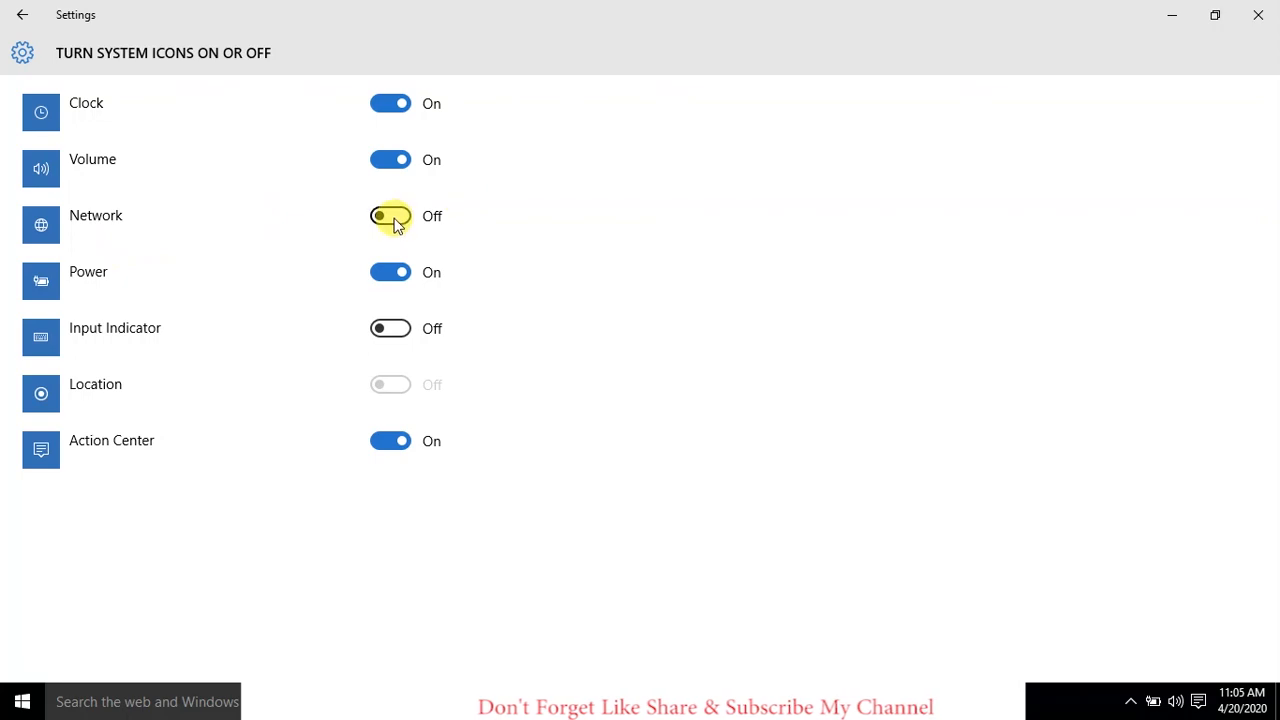
pyautogui.click(388, 216)
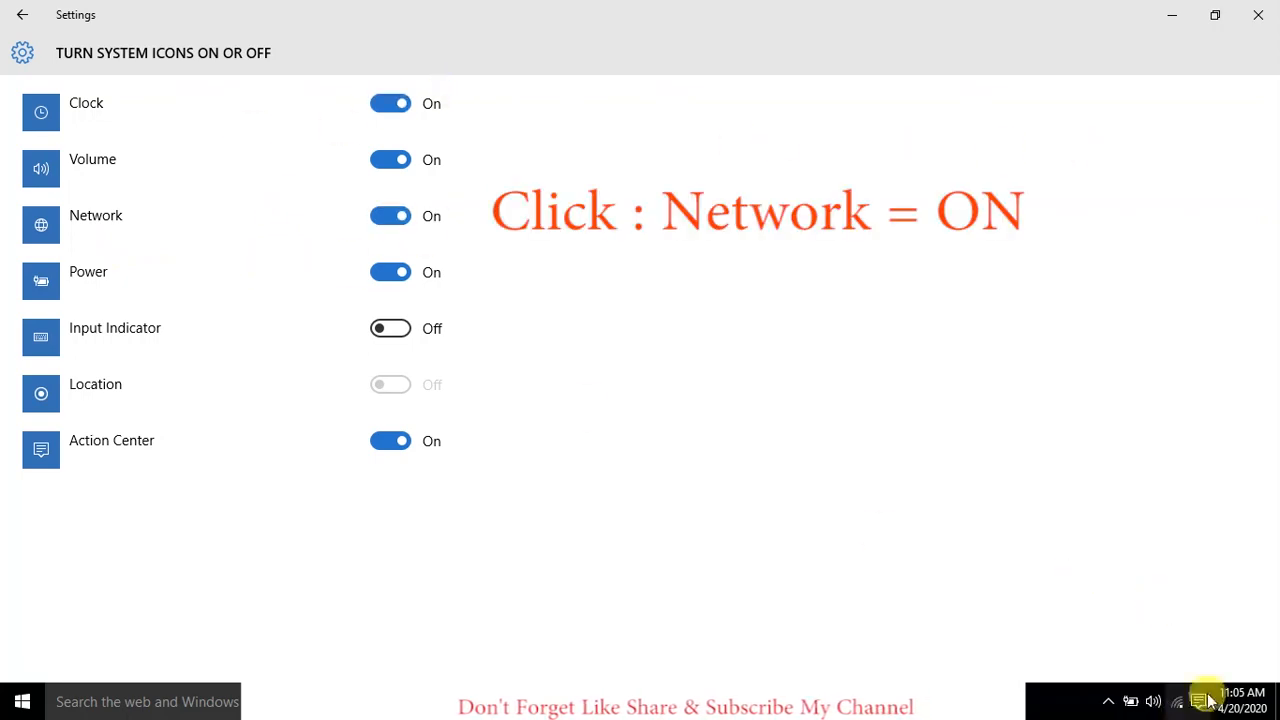
# Confirm the Wi-Fi icon is back on the taskbar and close Settings
pyautogui.click(1176, 700)
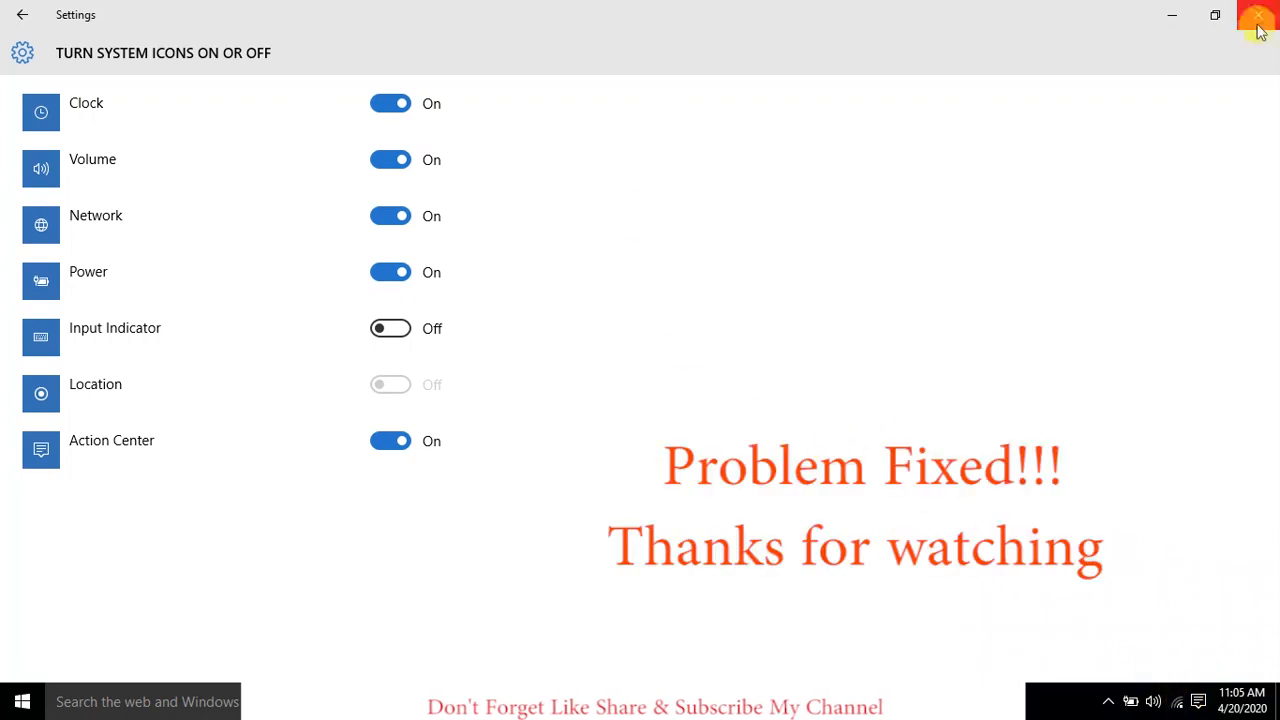
pyautogui.click(1252, 16)
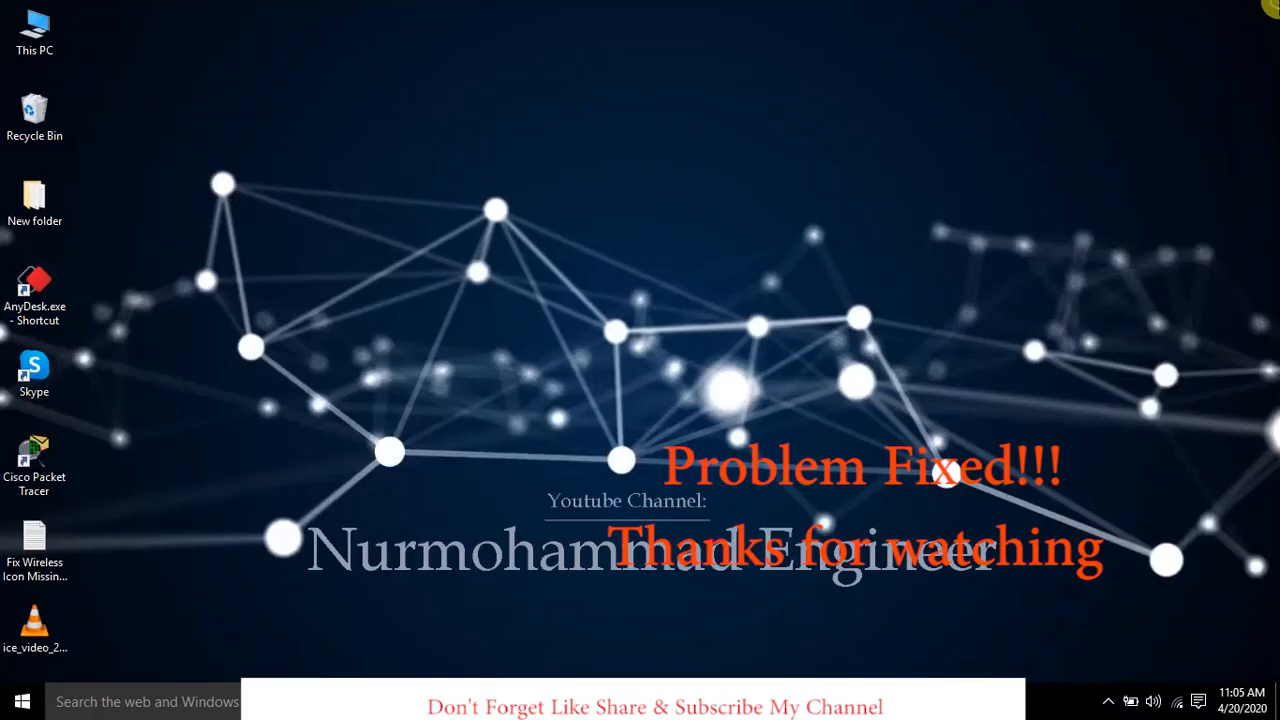